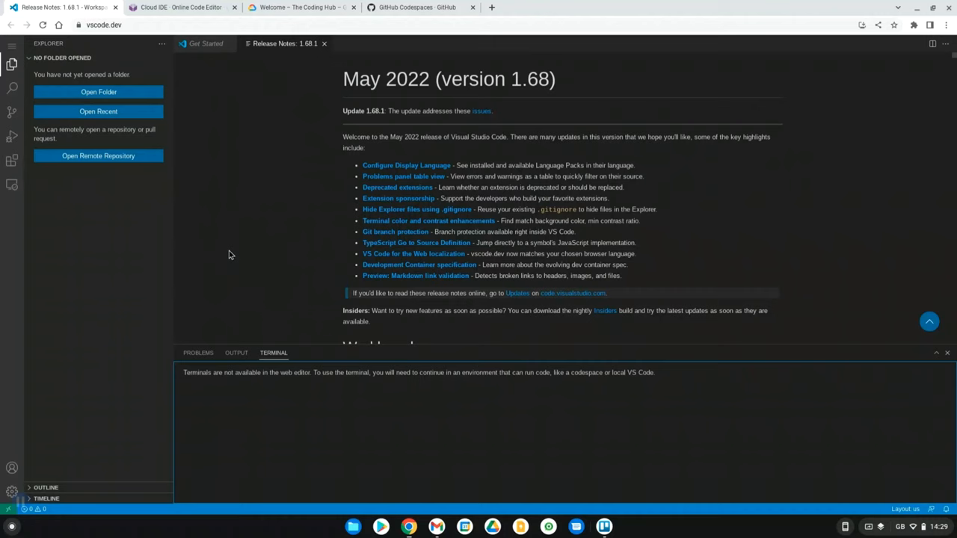
mouse_move(169, 122)
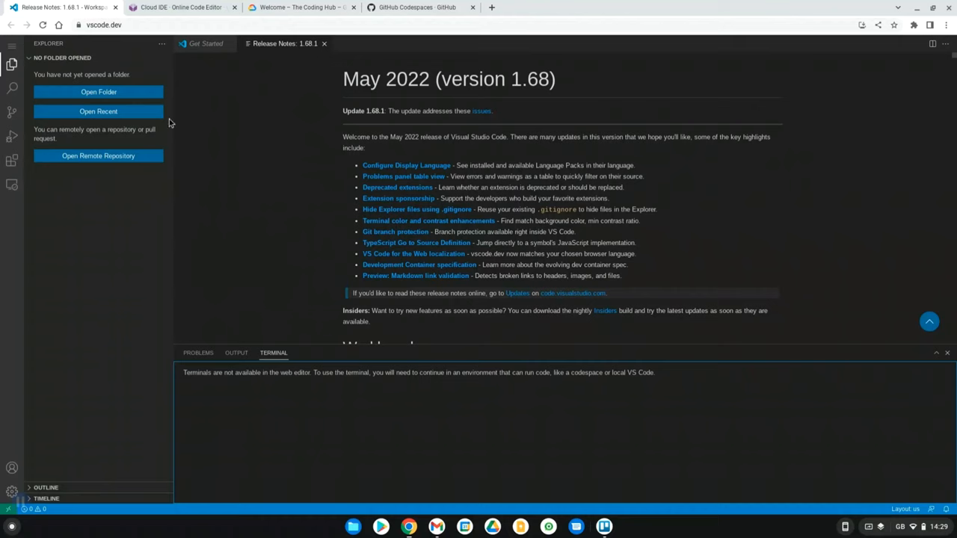
mouse_move(254, 208)
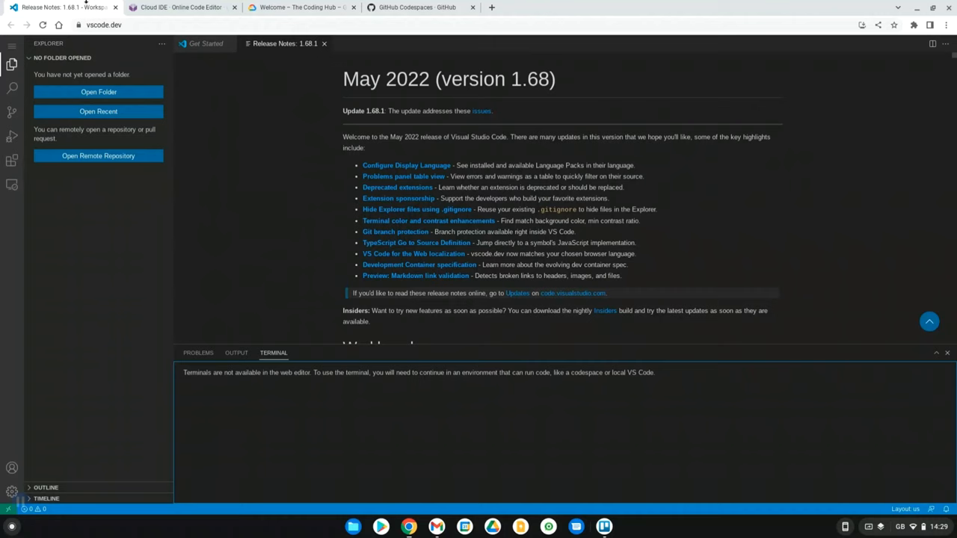
mouse_move(170, 99)
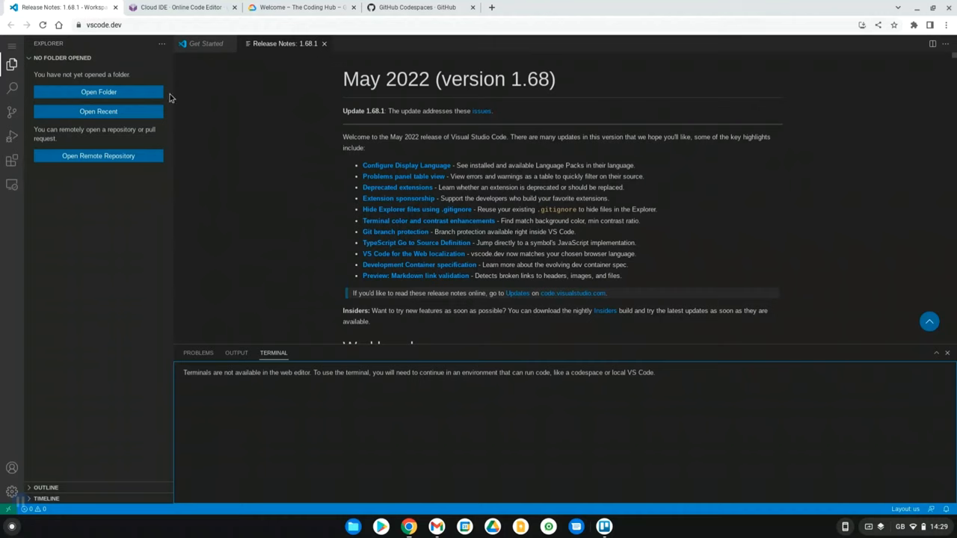
mouse_move(200, 186)
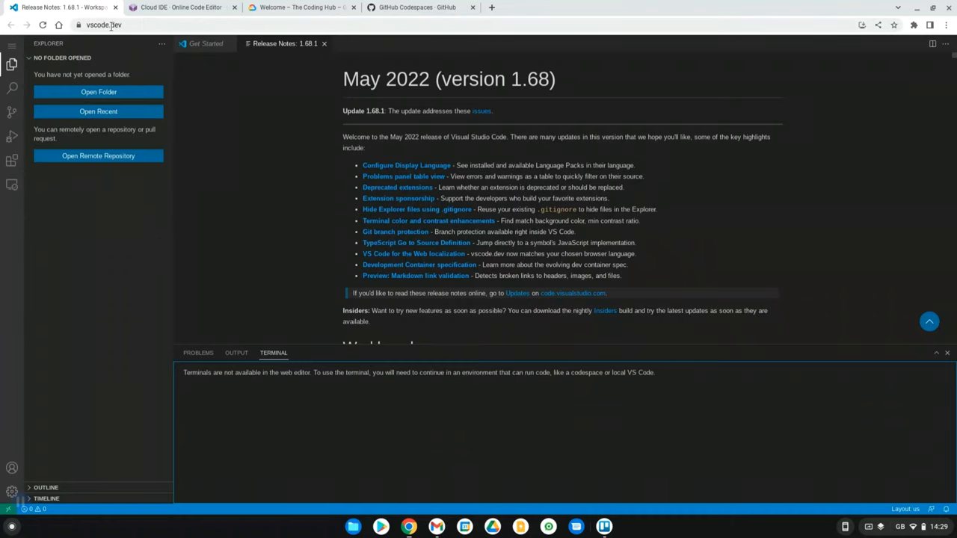
Dismiss the folder picker in vscode.dev without opening anything and switch to the Codeanywhere tab.
scroll("down", 3)
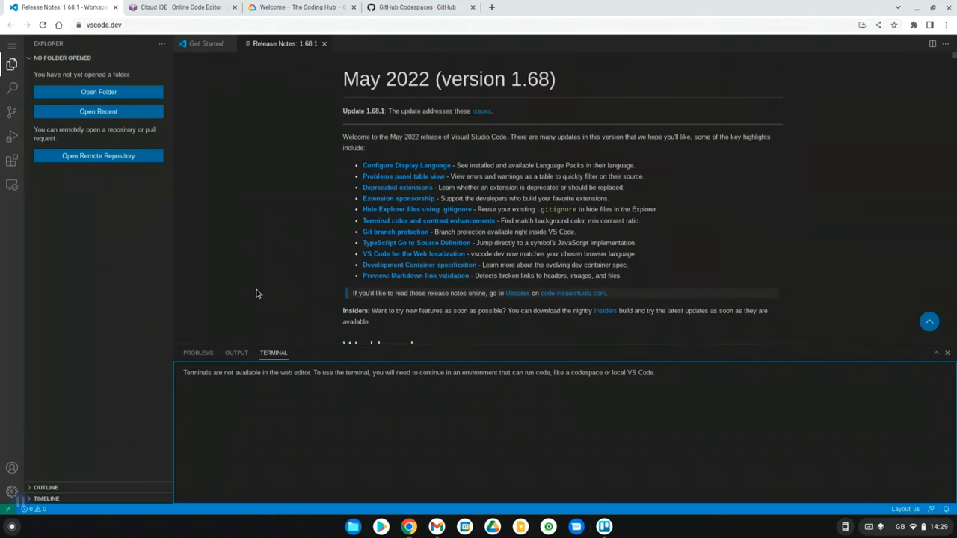
mouse_move(523, 196)
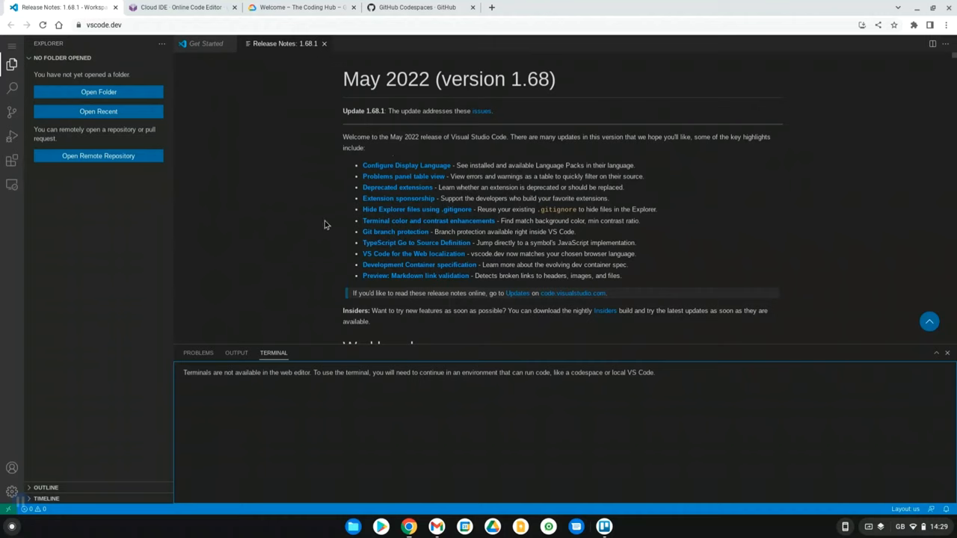
mouse_move(12, 87)
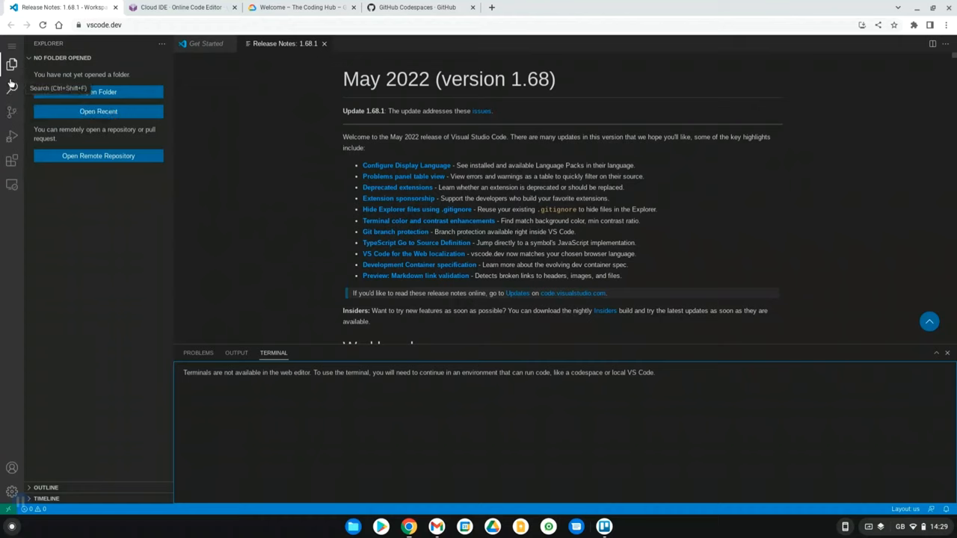
mouse_move(12, 206)
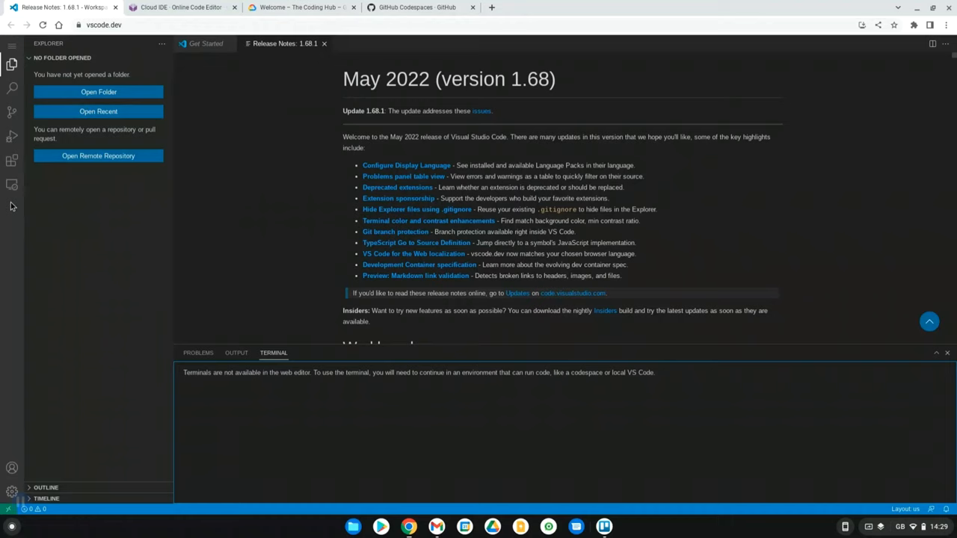
mouse_move(98, 110)
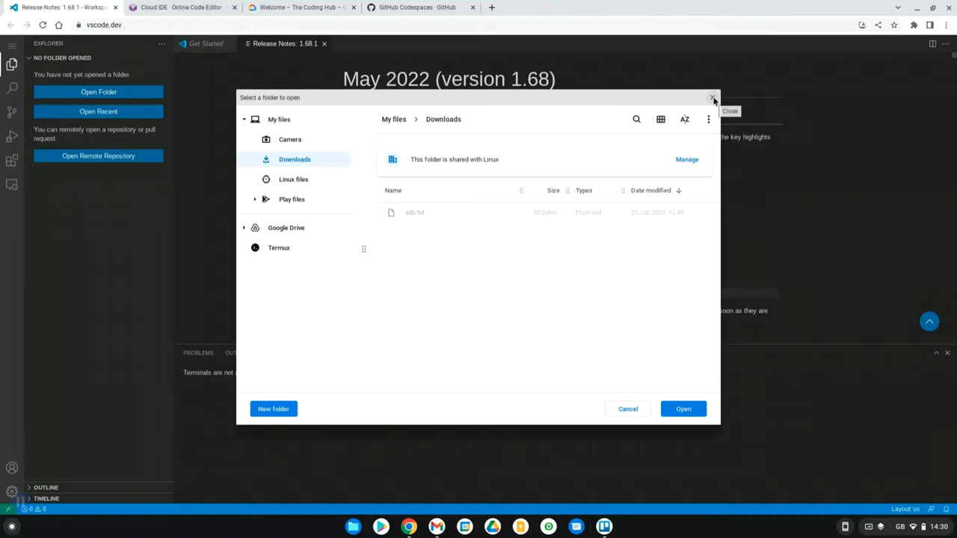
left_click(712, 98)
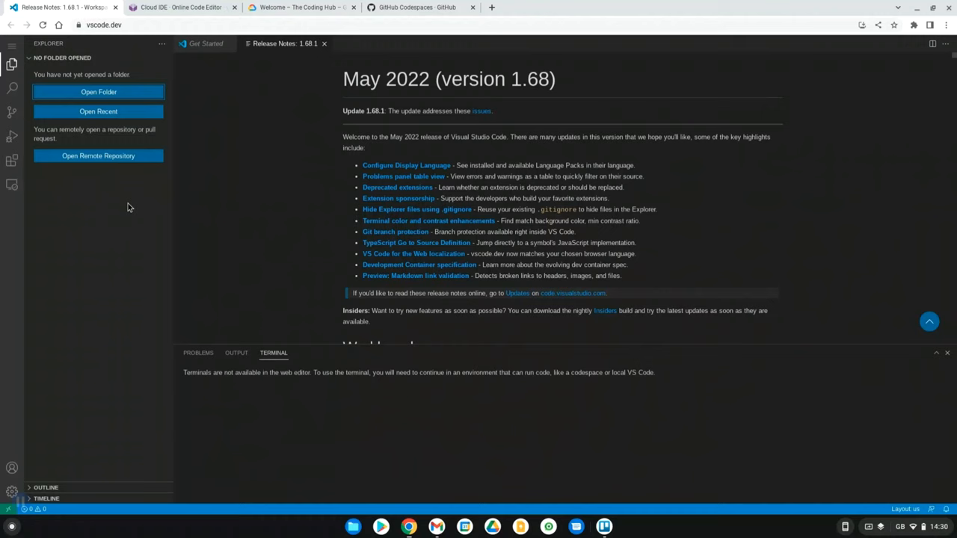
mouse_move(352, 526)
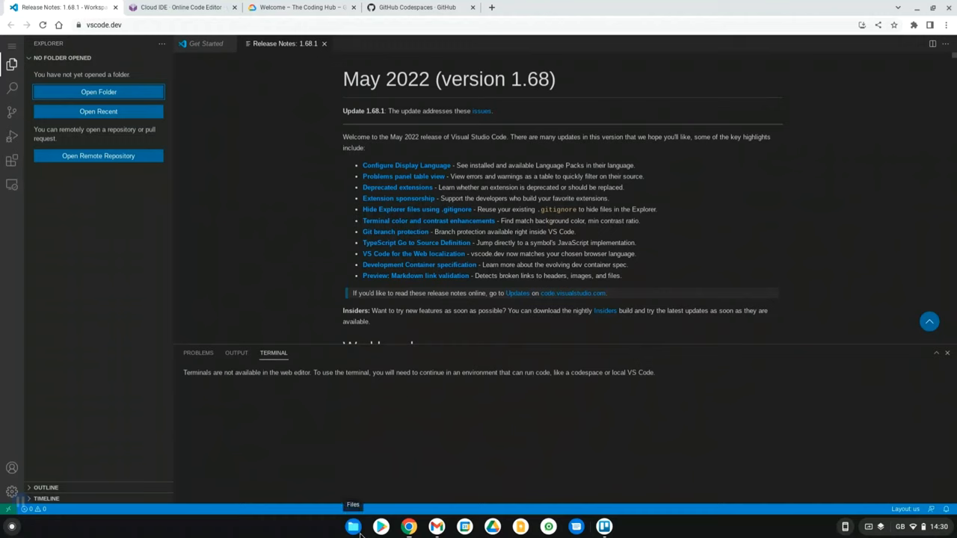
mouse_move(275, 242)
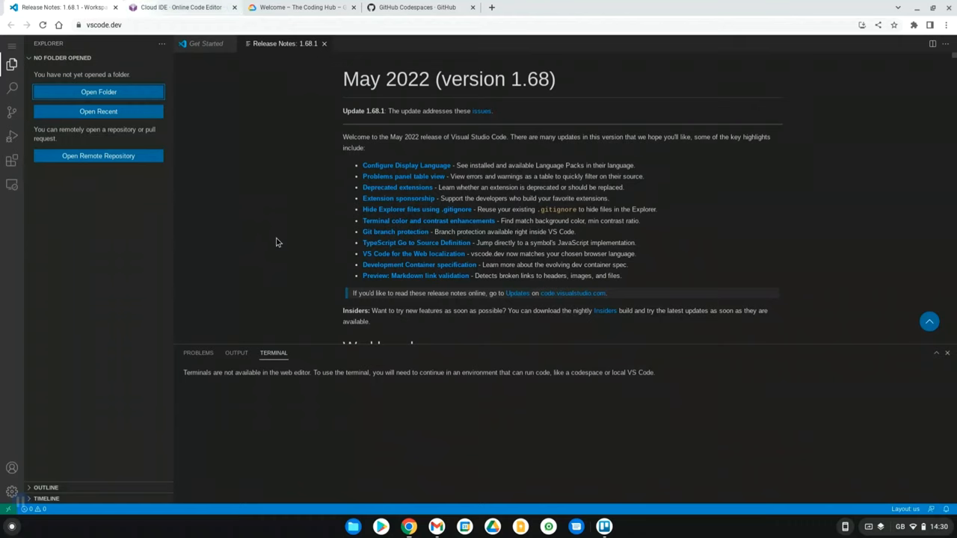
left_click(182, 6)
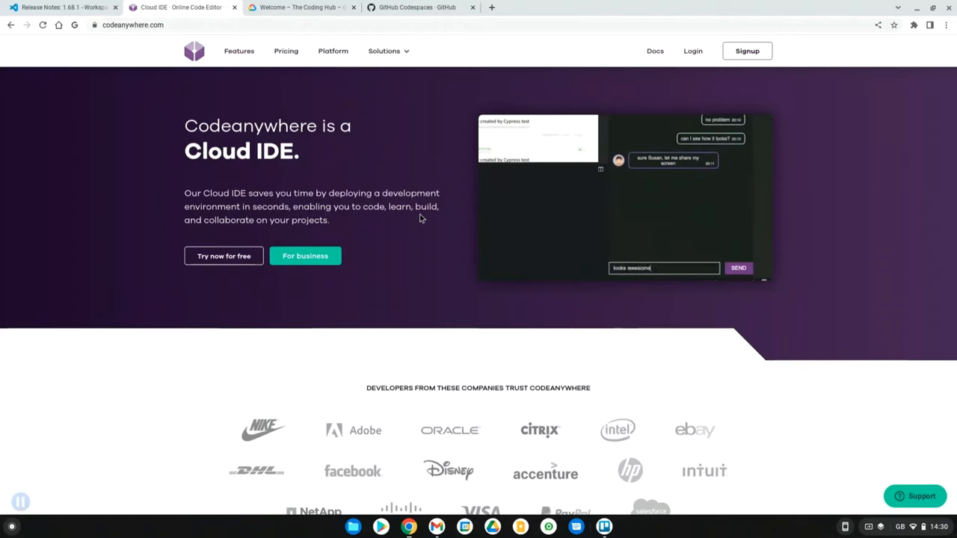
Read the Codeanywhere homepage from the Cloud IDE intro through Code editor and Servers to Containers.
left_click(739, 268)
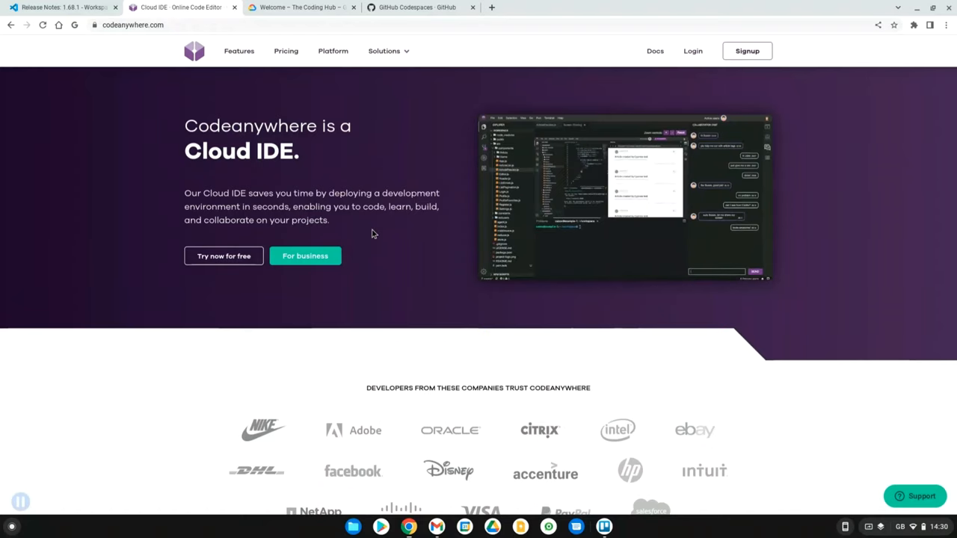
scroll("down", 3)
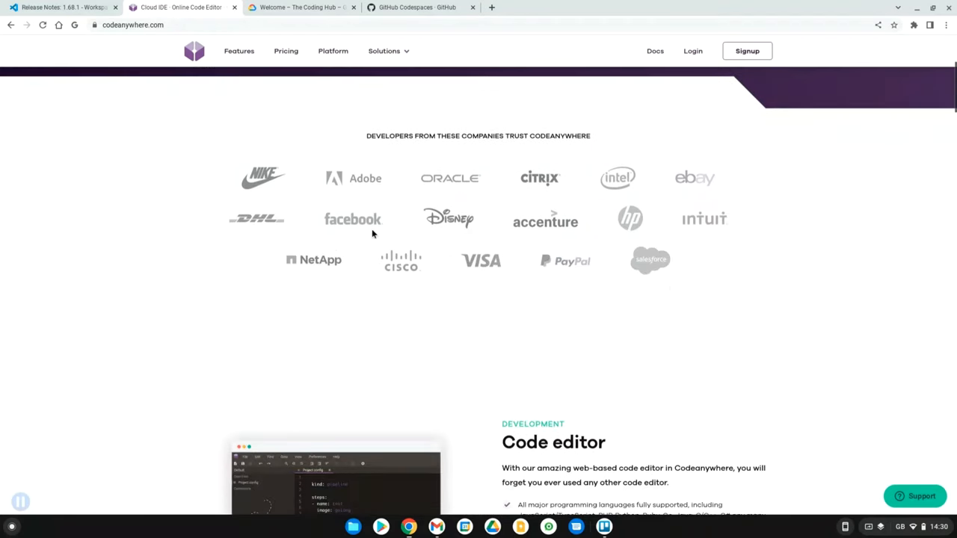
scroll("down", 3)
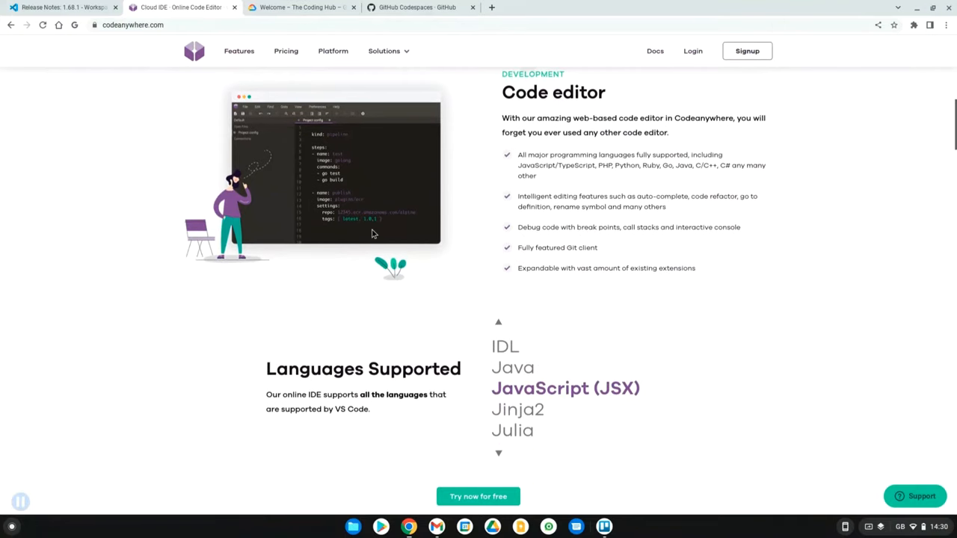
mouse_move(340, 105)
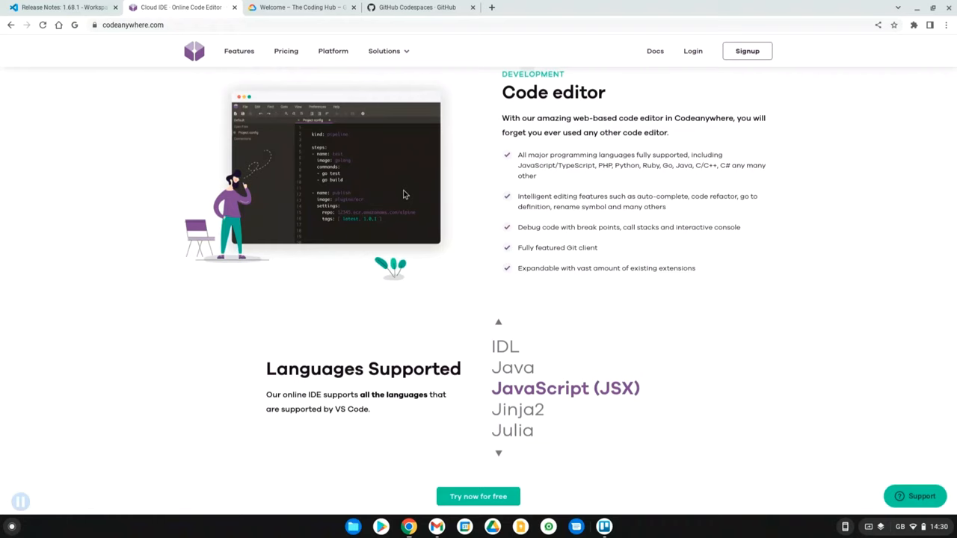
scroll("down", 3)
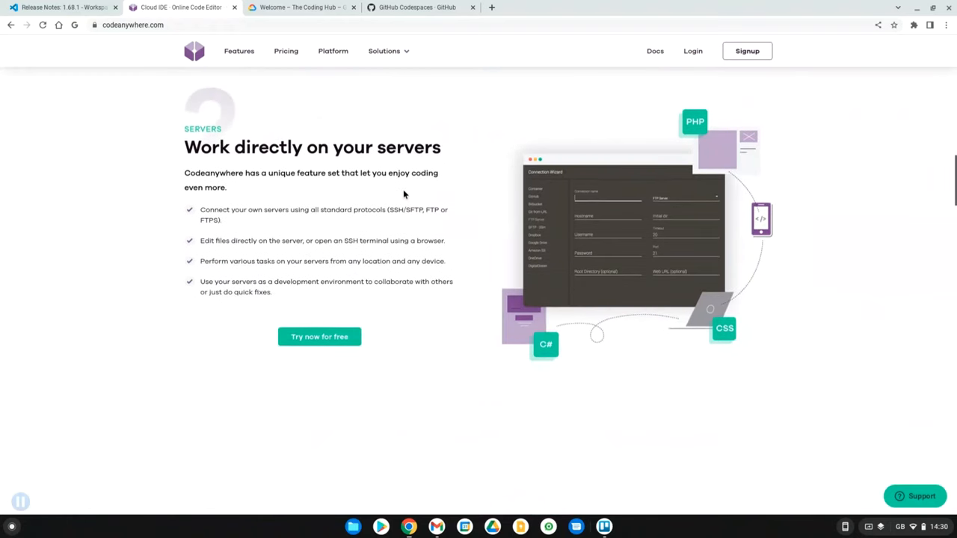
scroll("down", 3)
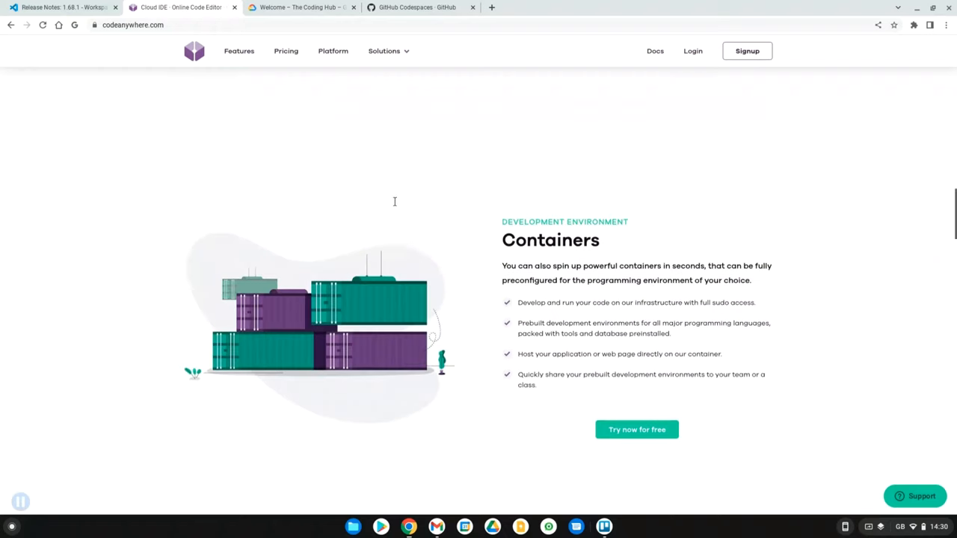
scroll("down", 3)
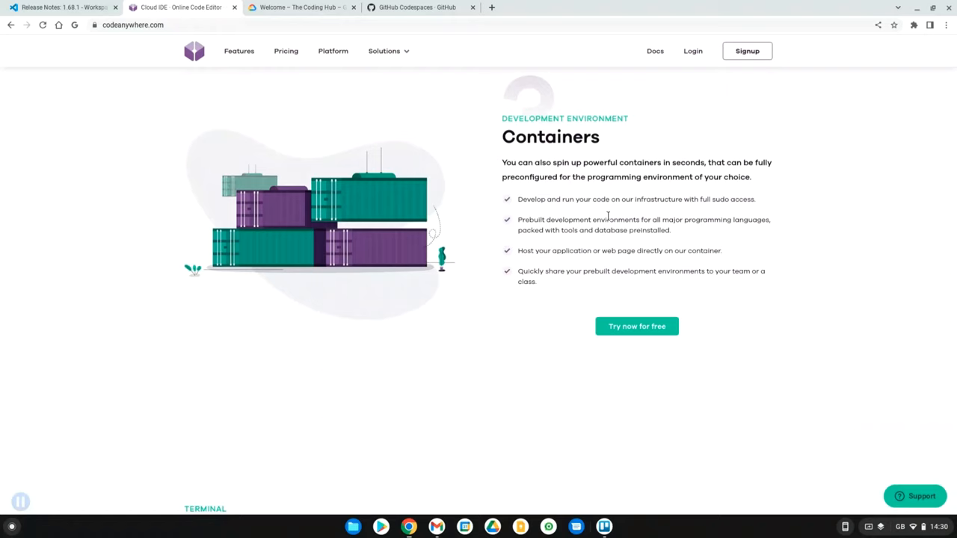
mouse_move(252, 156)
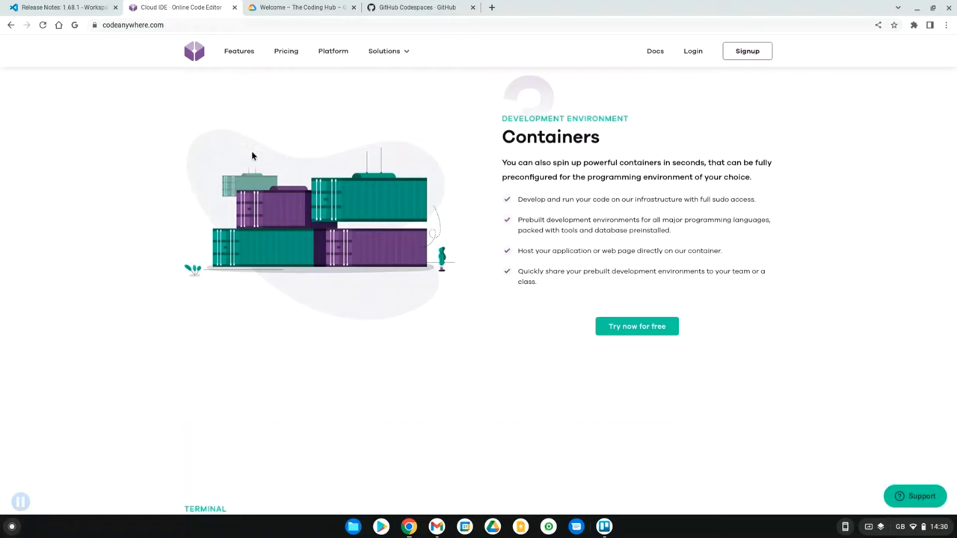
mouse_move(390, 161)
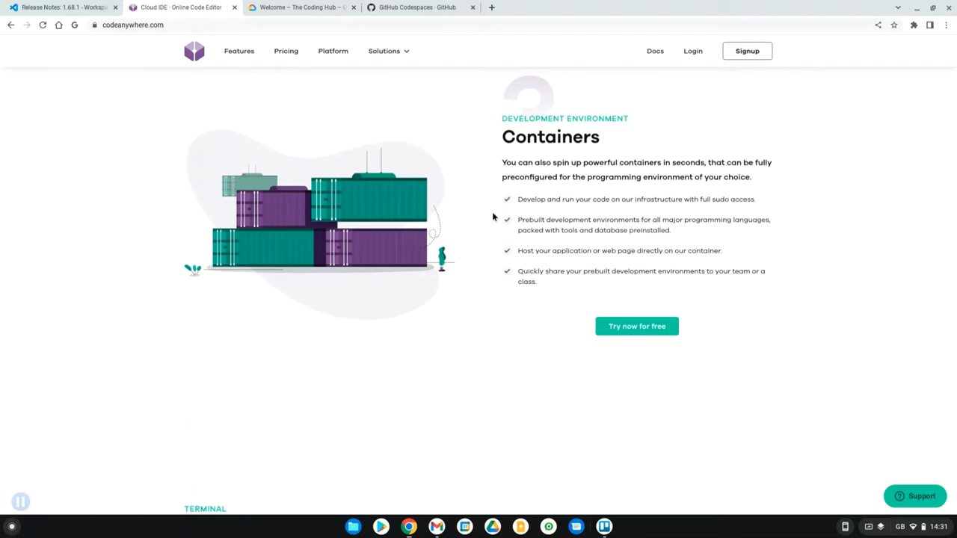
scroll("down", 3)
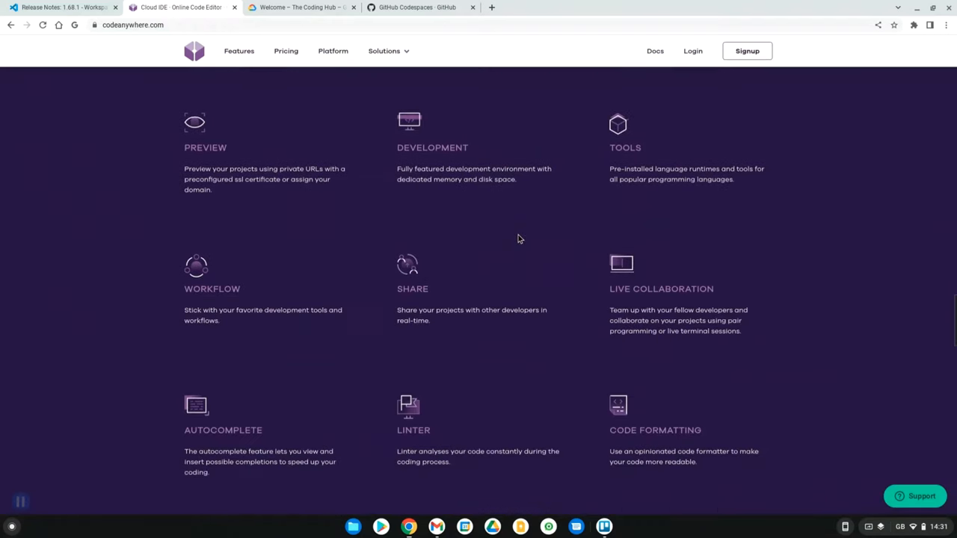
Bring the Codeanywhere benefits list (Preview, Development, Tools, Workflow, Share, Autocomplete, Linter, Debug) into view.
scroll("down", 3)
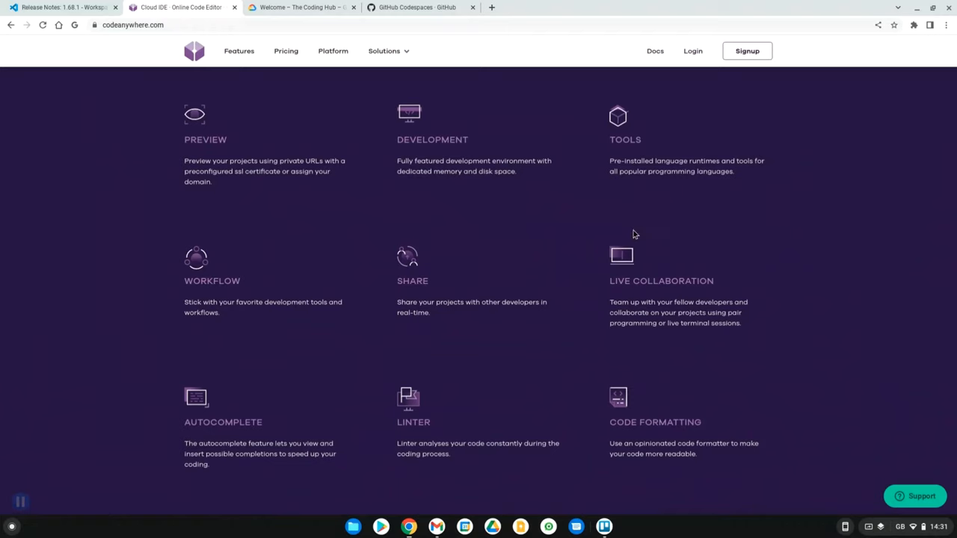
mouse_move(313, 254)
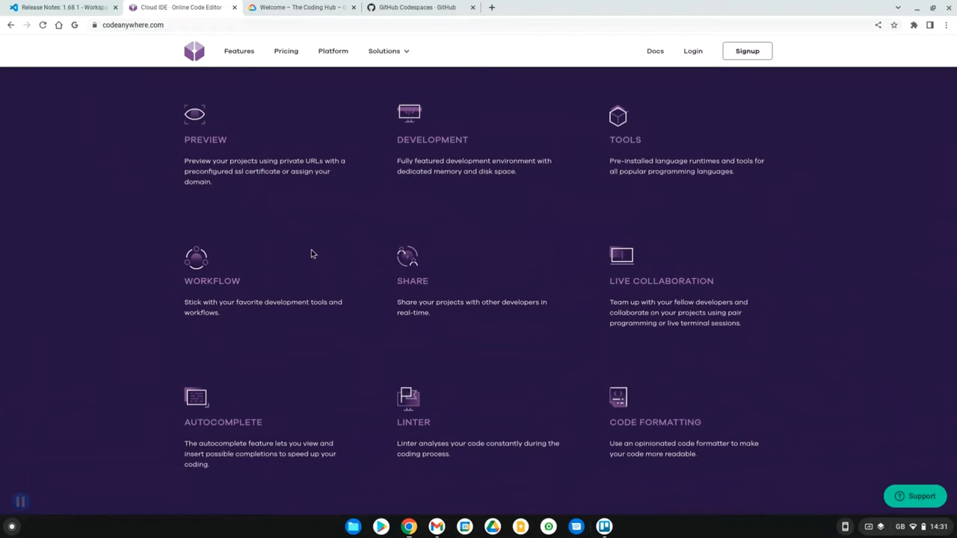
mouse_move(408, 338)
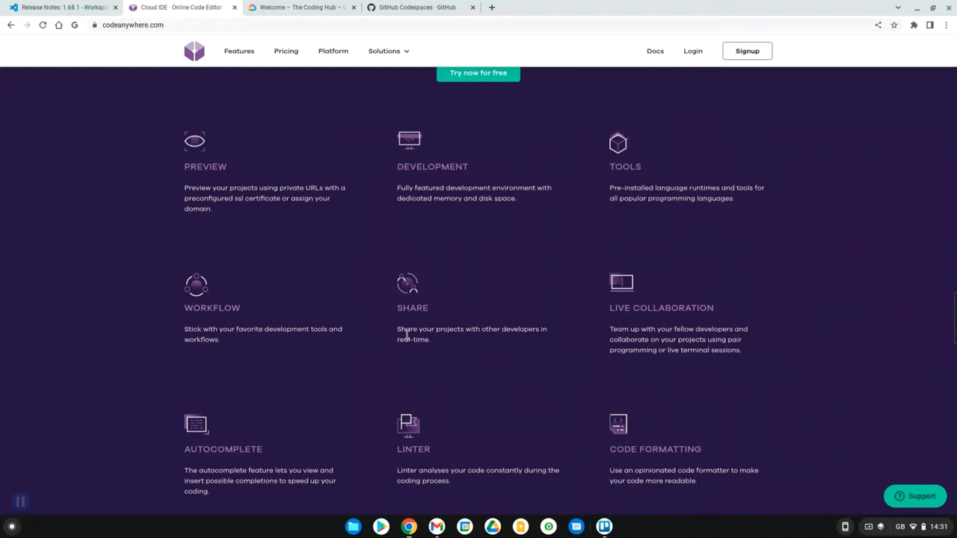
scroll("down", 3)
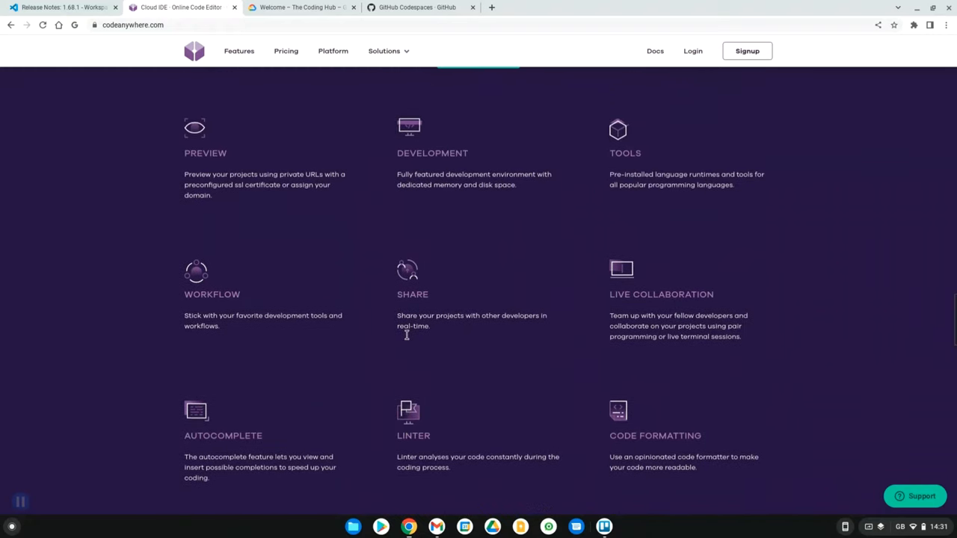
scroll("up", 3)
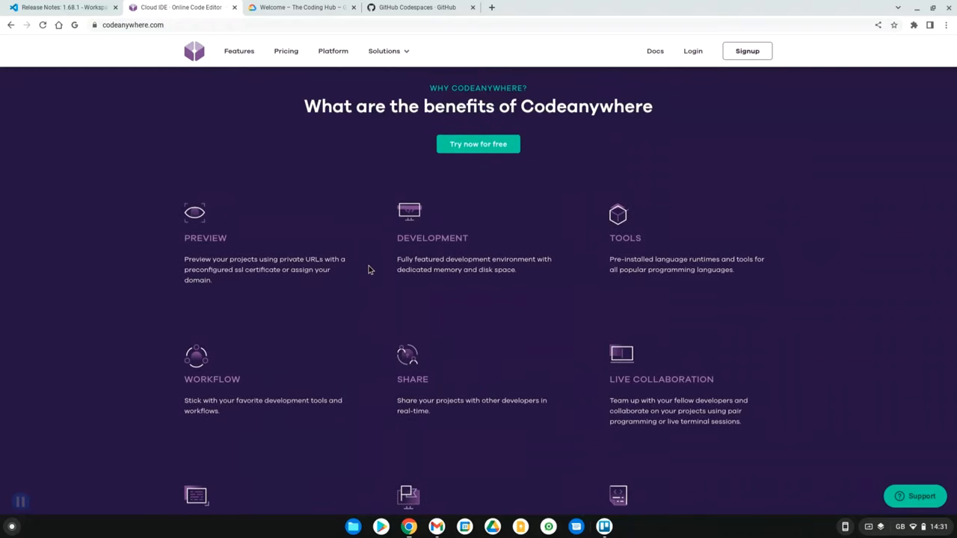
scroll("down", 3)
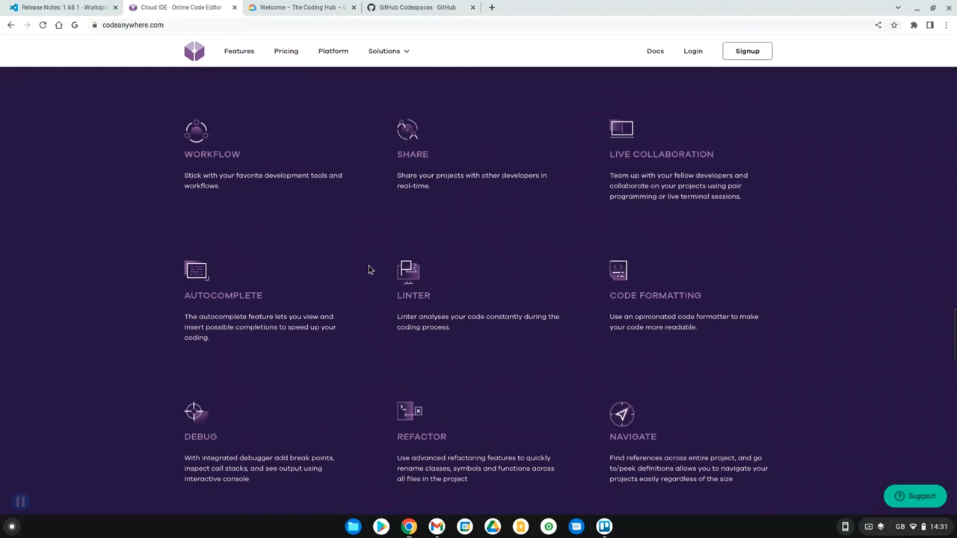
scroll("down", 3)
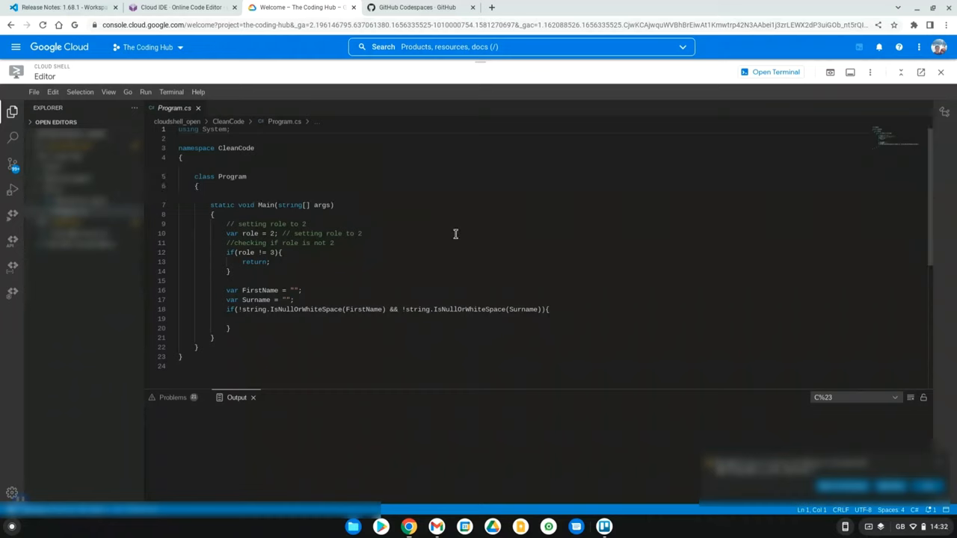
mouse_move(516, 227)
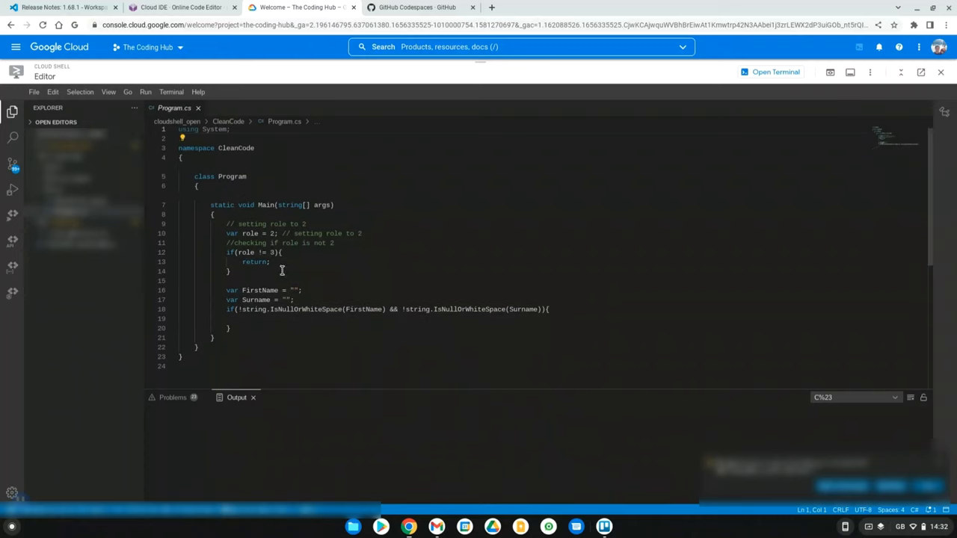
mouse_move(422, 239)
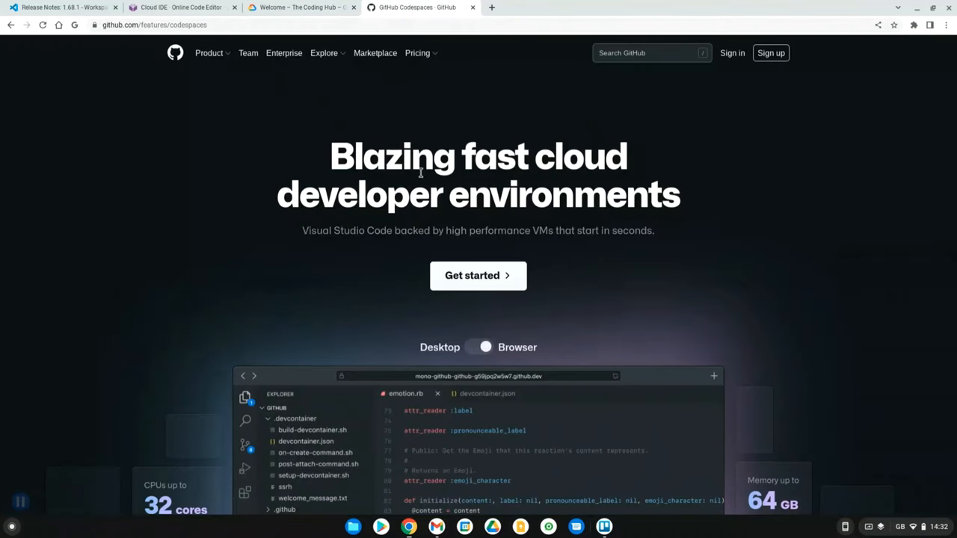
mouse_move(531, 287)
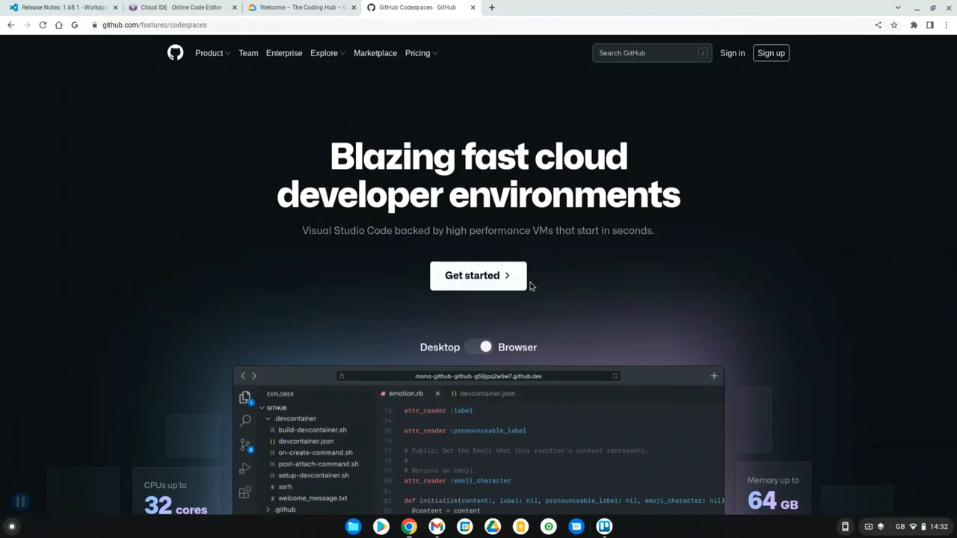
mouse_move(655, 251)
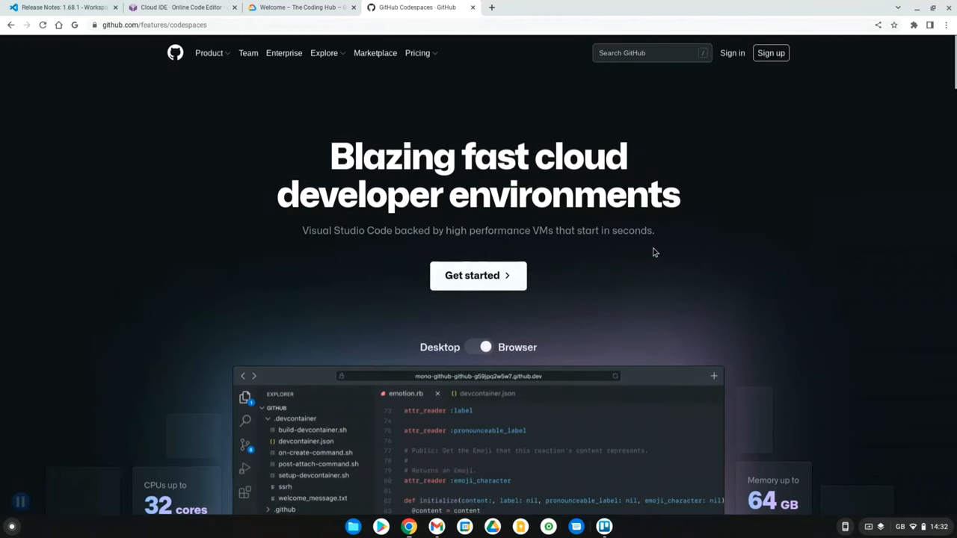
Read the Codespaces features page past Faster than your laptop, Standardized dev environments and port forwarding.
scroll("down", 3)
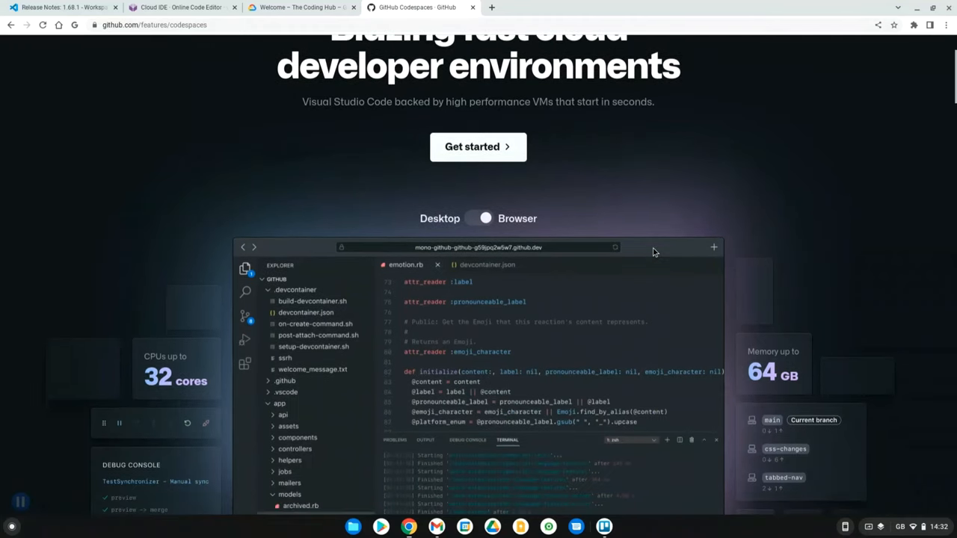
scroll("down", 3)
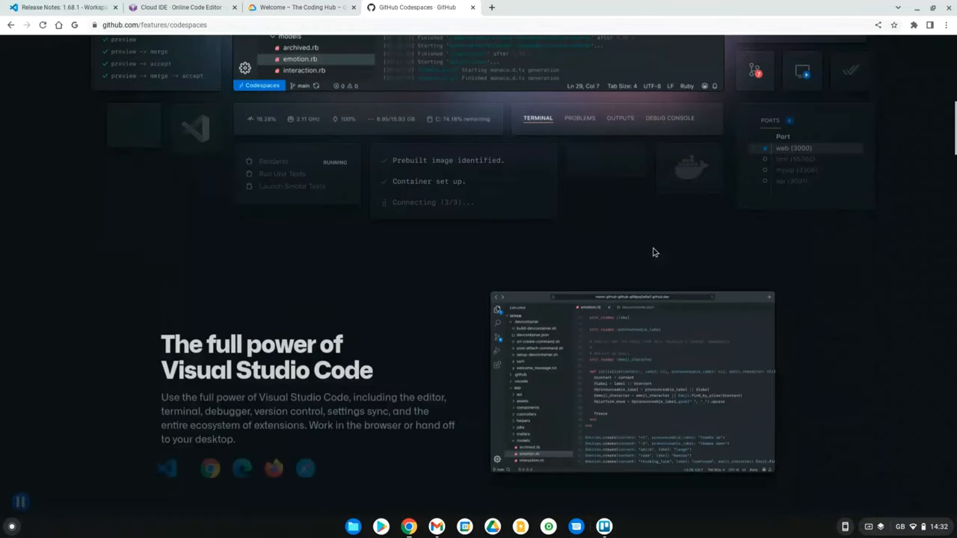
scroll("down", 3)
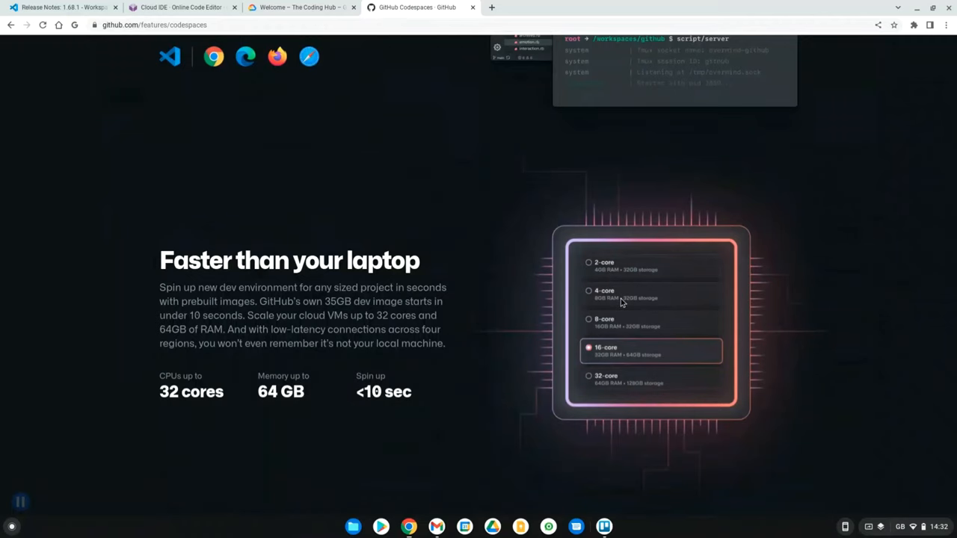
scroll("up", 3)
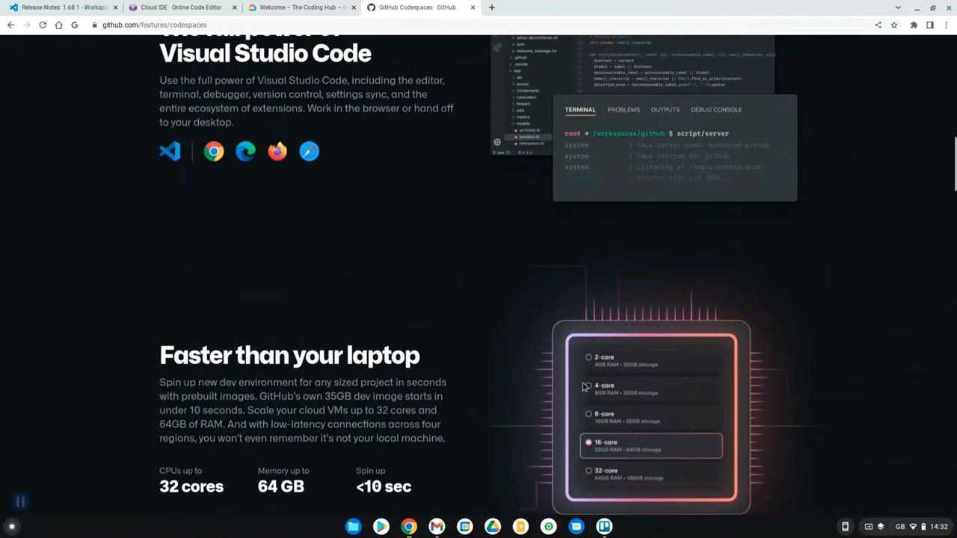
scroll("down", 3)
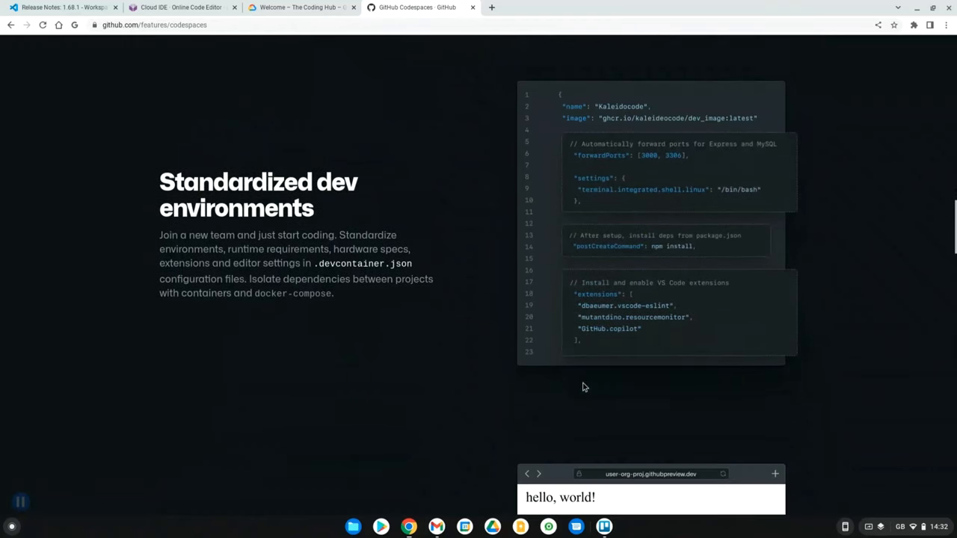
scroll("down", 3)
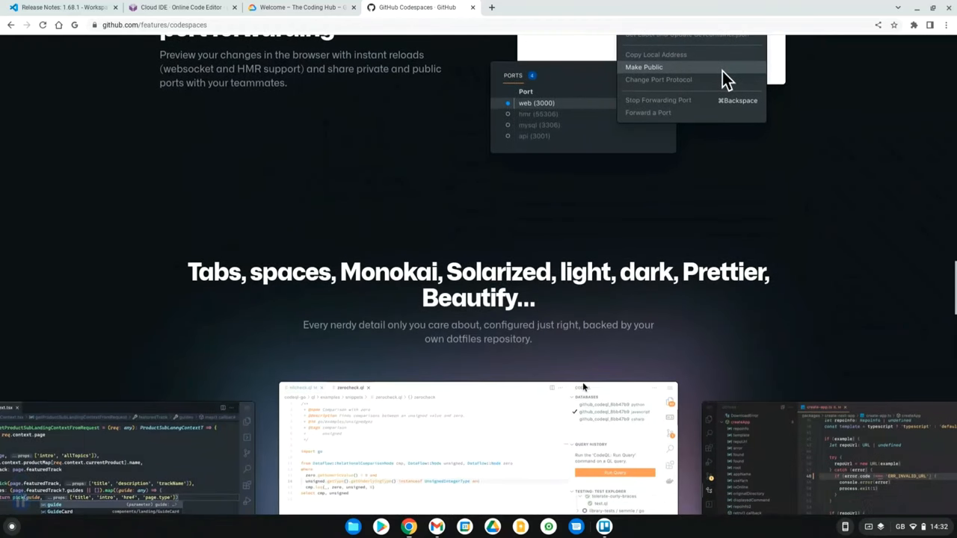
scroll("down", 3)
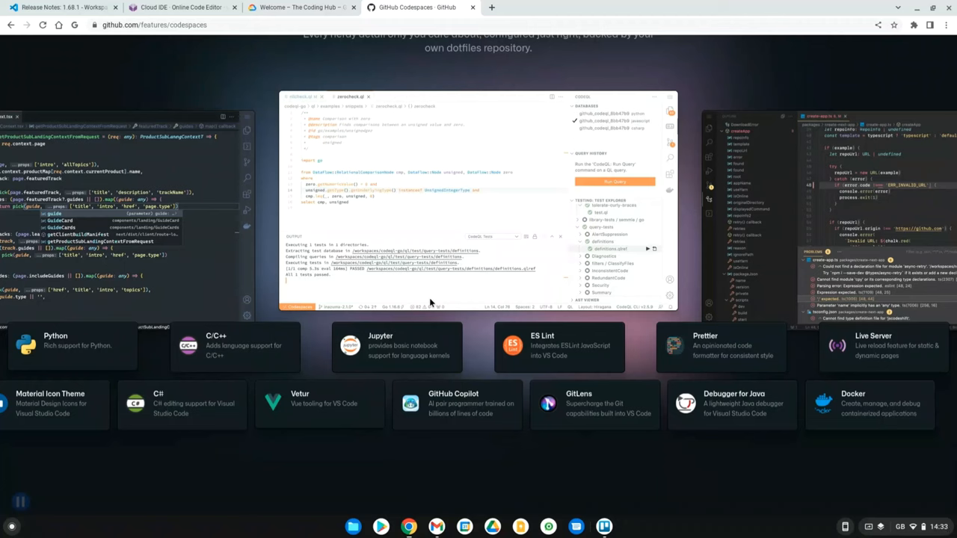
mouse_move(401, 320)
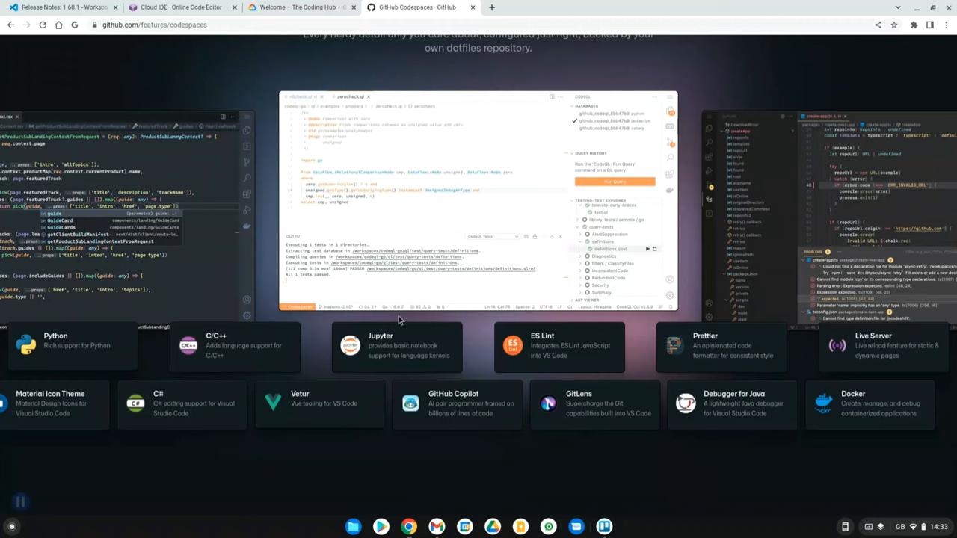
Reach the extensions grid with Python, Jupyter and GitHub Copilot cards above GitHub builds with Codespaces.
scroll("down", 3)
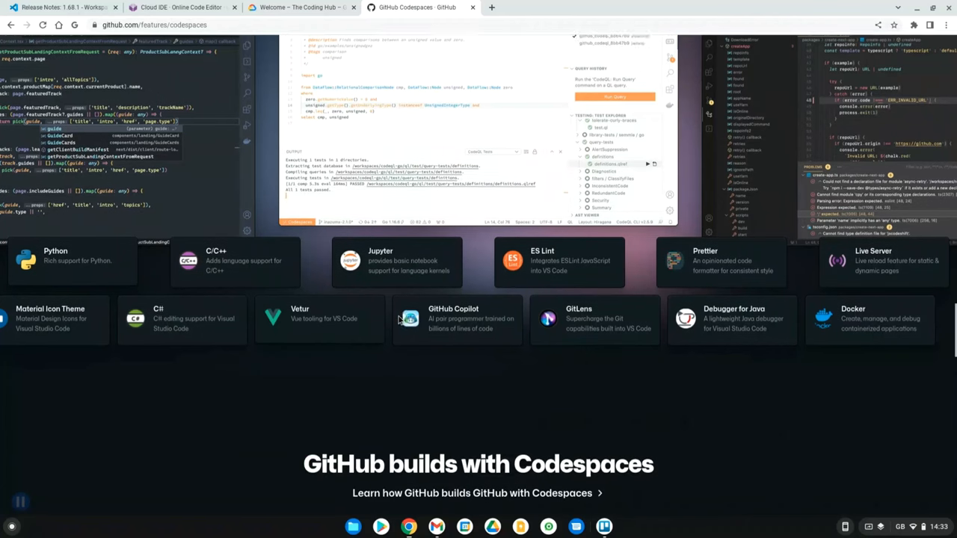
Review the Pay as you go table: hourly compute prices for 2 to 32 cores and storage at $0.07.
scroll("down", 3)
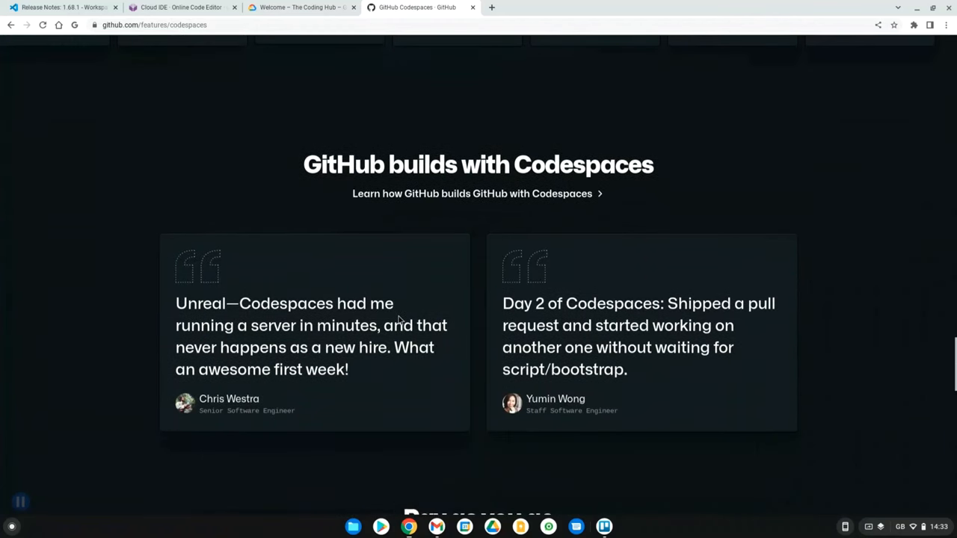
scroll("down", 3)
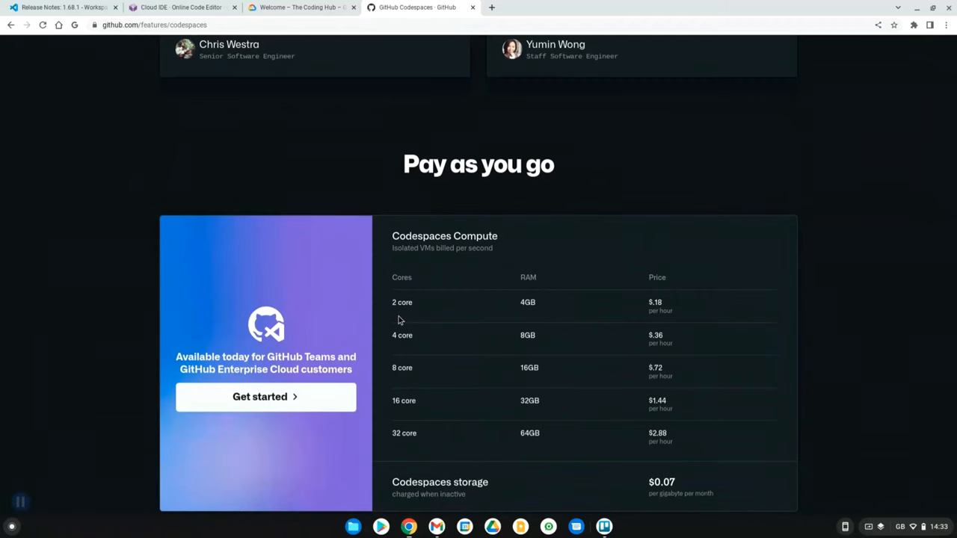
scroll("down", 3)
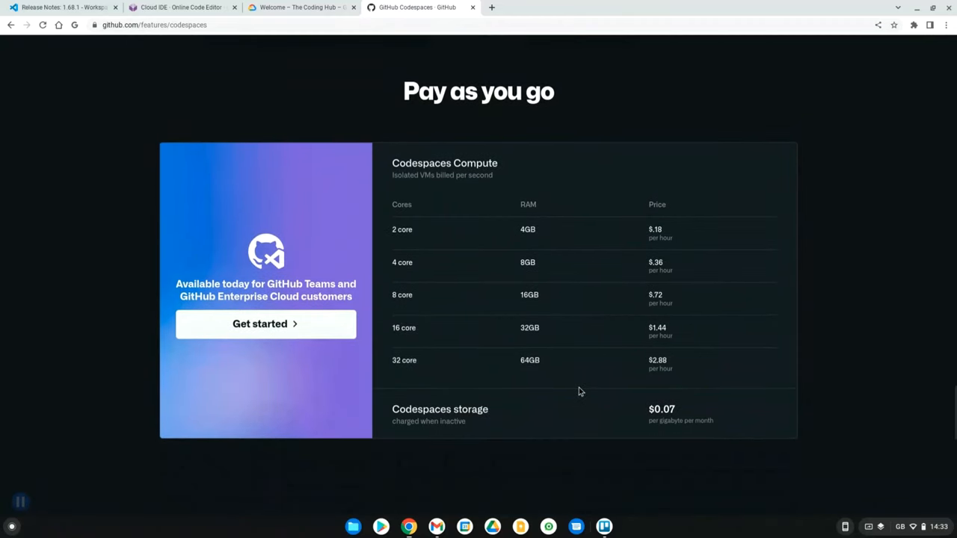
mouse_move(662, 238)
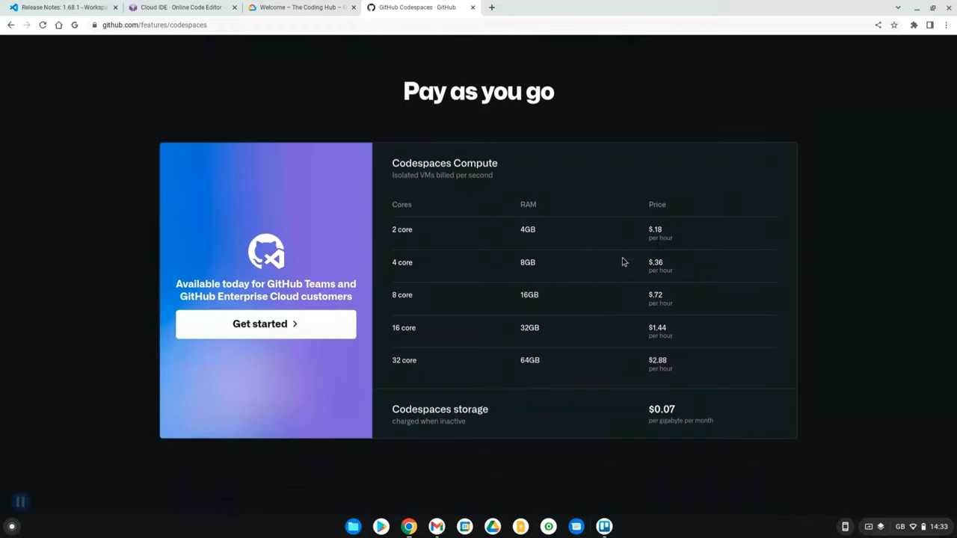
mouse_move(535, 246)
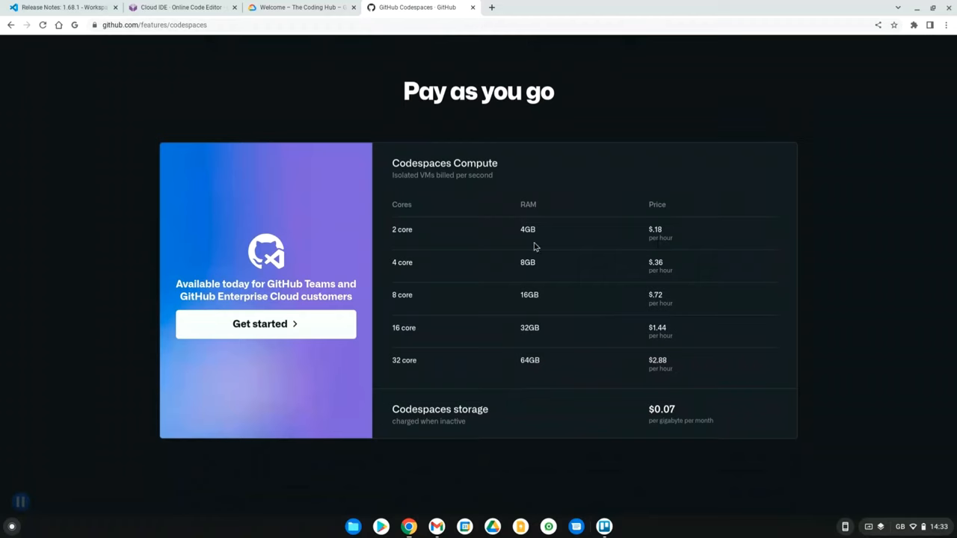
mouse_move(607, 290)
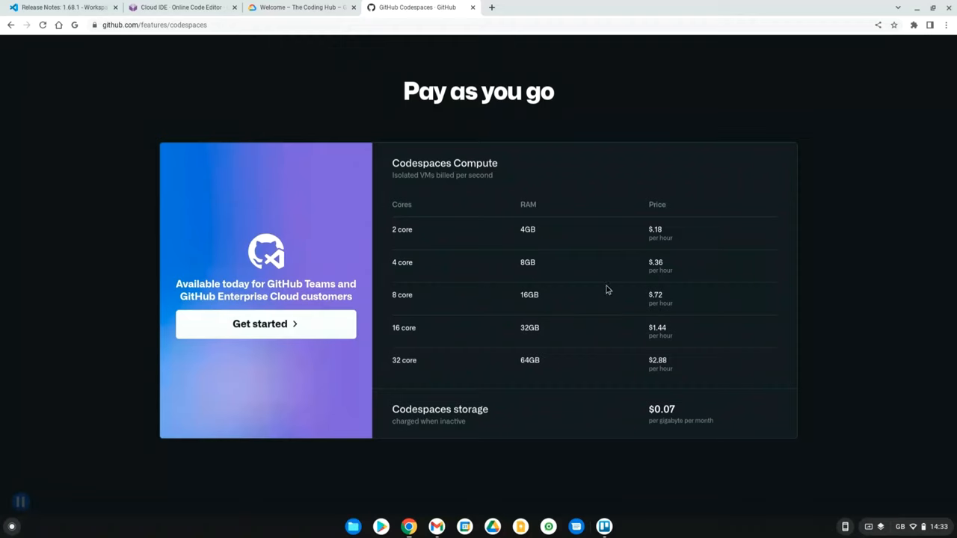
mouse_move(715, 418)
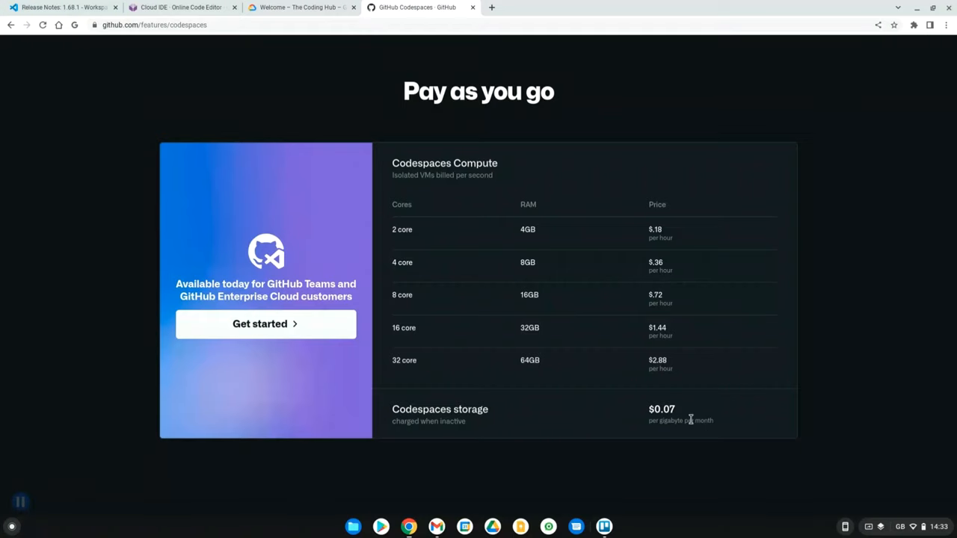
mouse_move(667, 433)
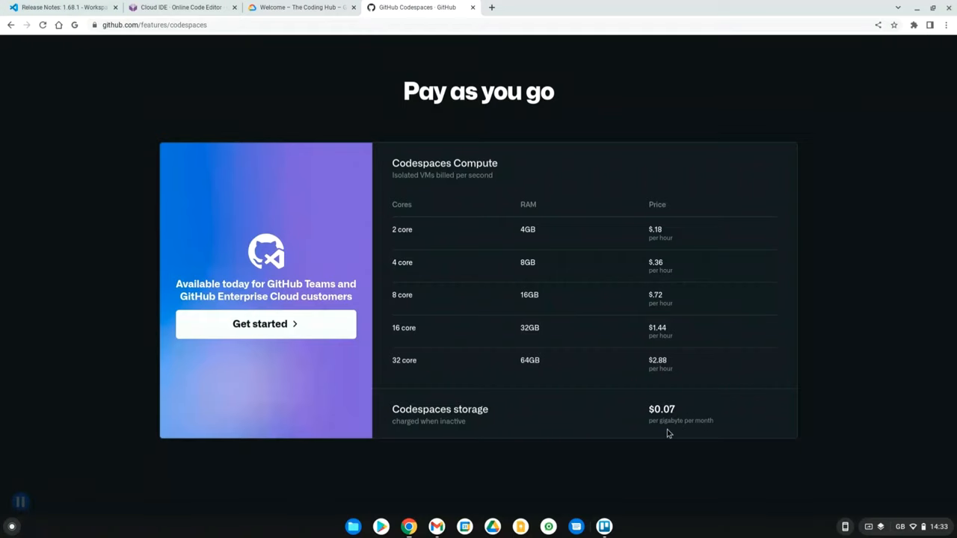
scroll("down", 3)
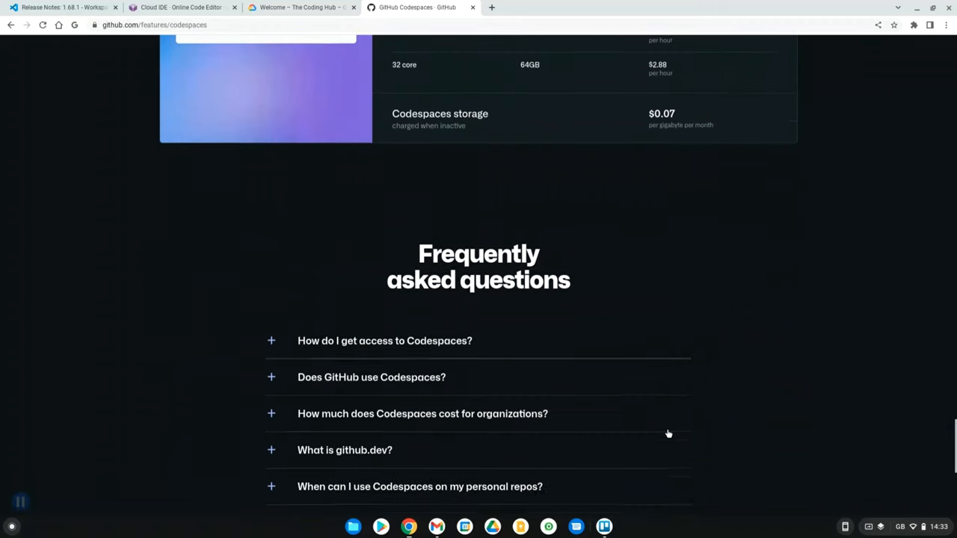
Bring the full Frequently asked questions list into view, ending with Can I run a Codespace locally?
scroll("down", 3)
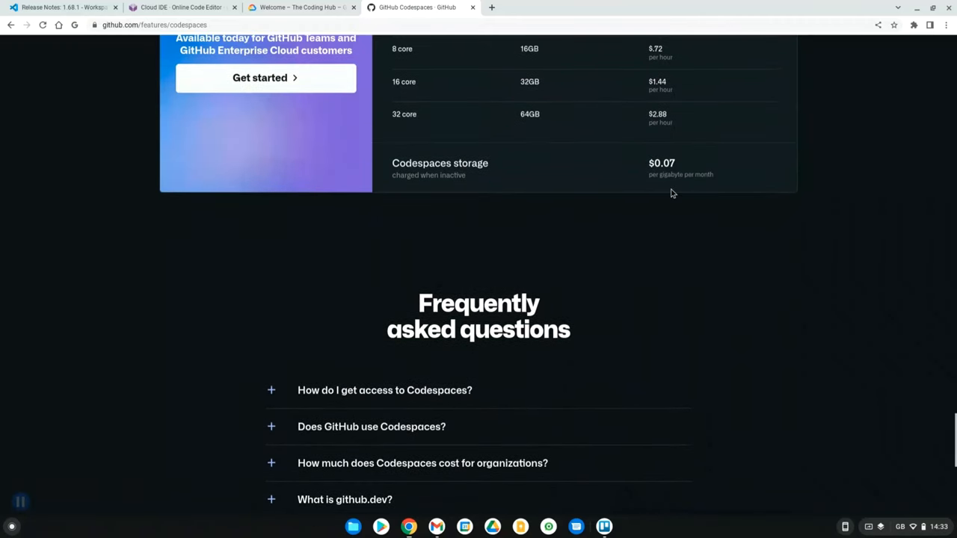
scroll("down", 3)
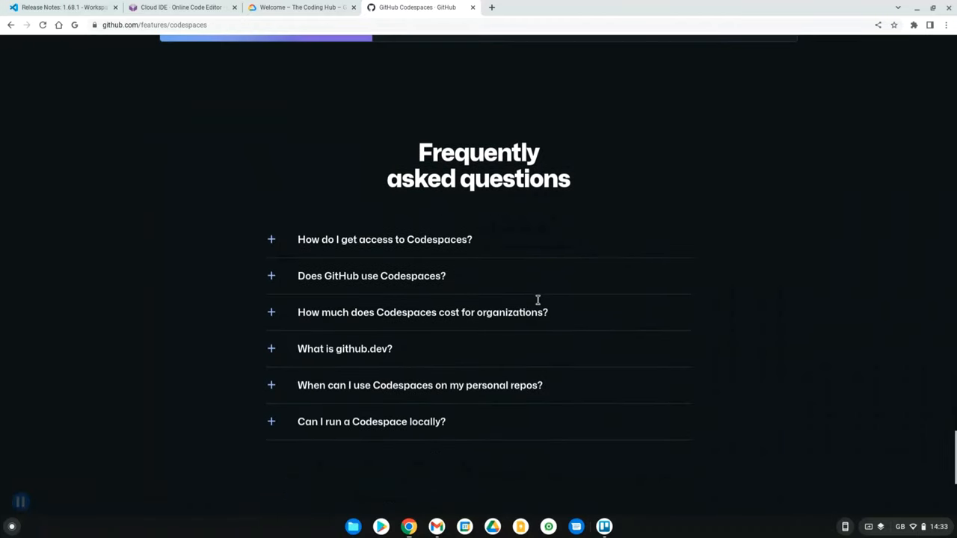